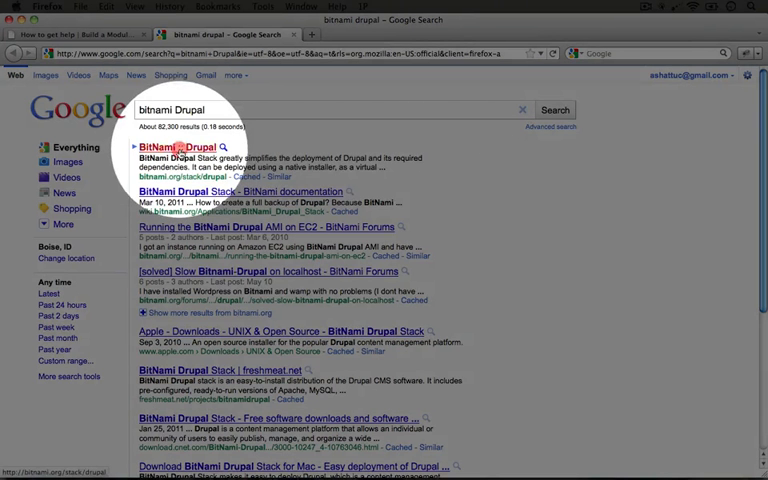
# Download the BitNami Drupal OS X installer zip and open it with Archive Utility
pyautogui.click(181, 147)
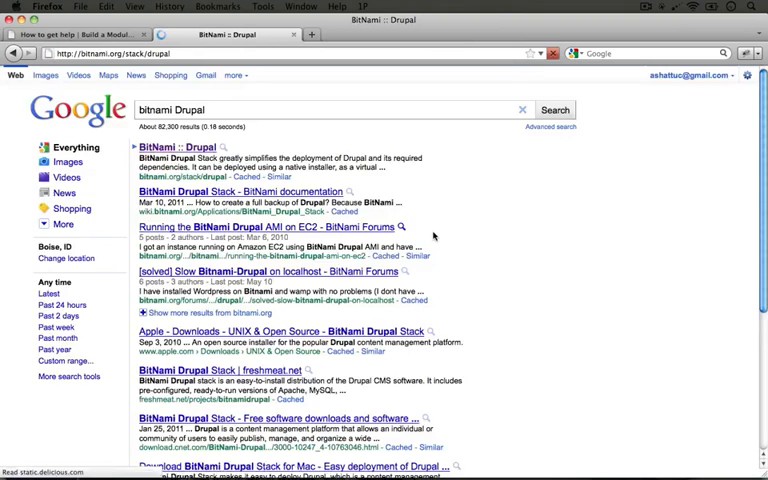
pyautogui.click(178, 147)
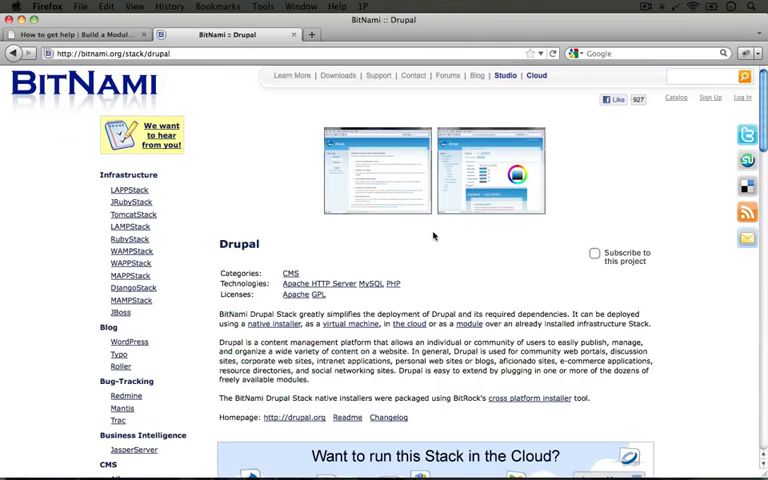
pyautogui.scroll(-3)
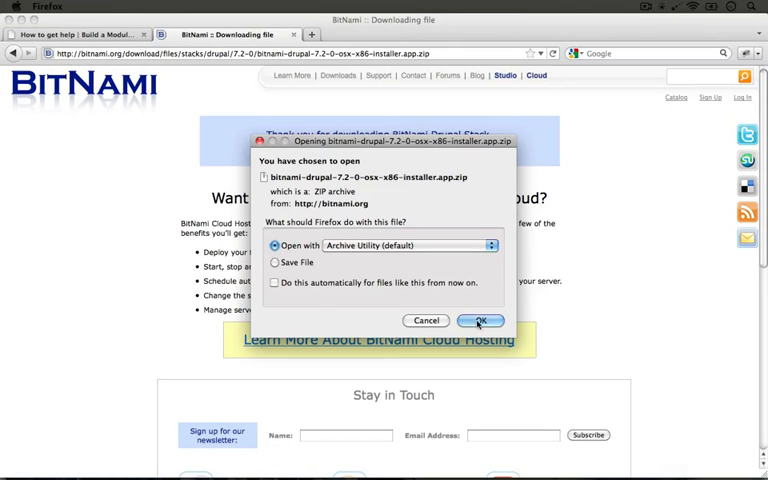
pyautogui.click(481, 320)
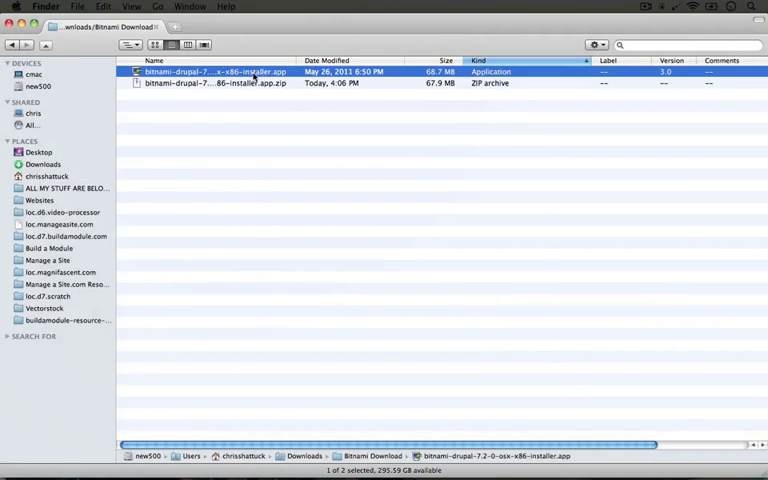
# Launch the unzipped installer, then accept the default components and installation folder
pyautogui.doubleClick(214, 71)
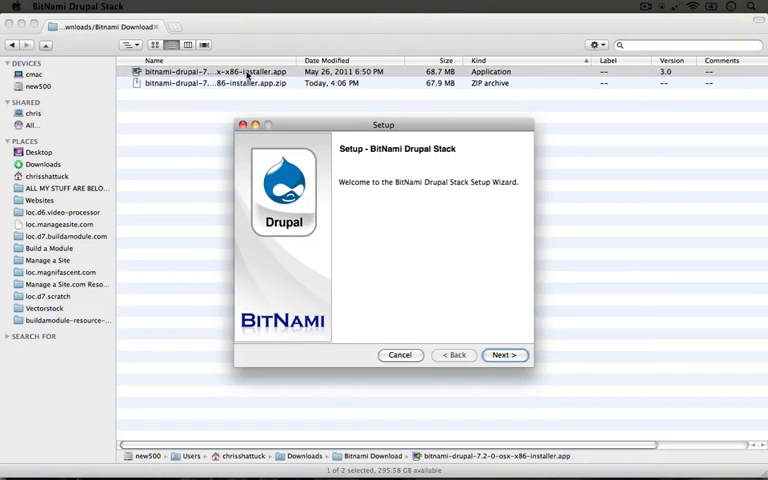
pyautogui.moveTo(549, 353)
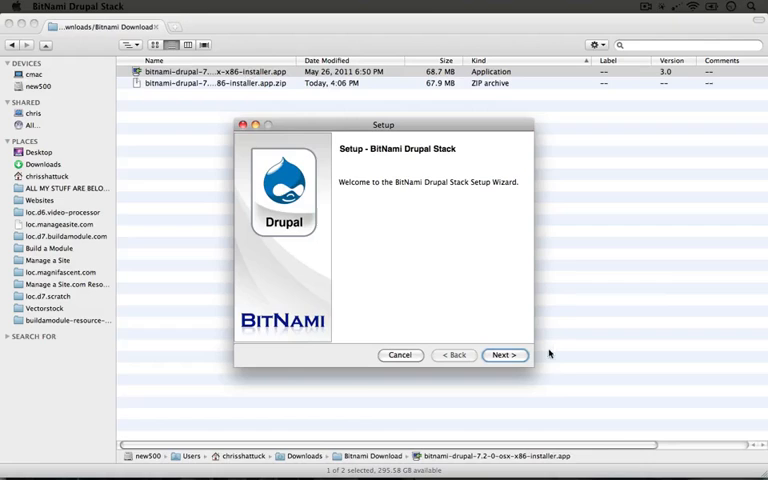
pyautogui.click(504, 355)
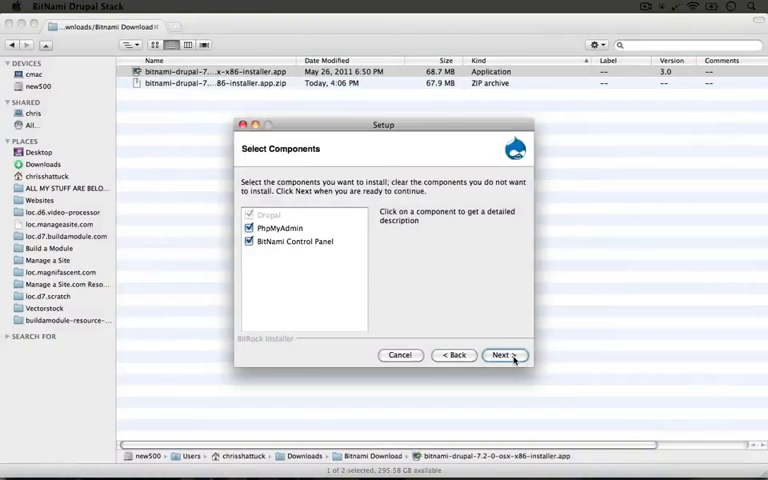
pyautogui.click(503, 355)
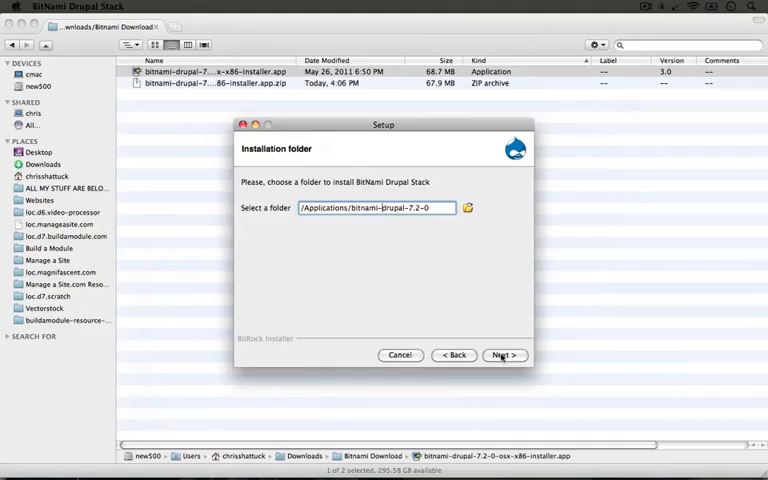
pyautogui.click(503, 355)
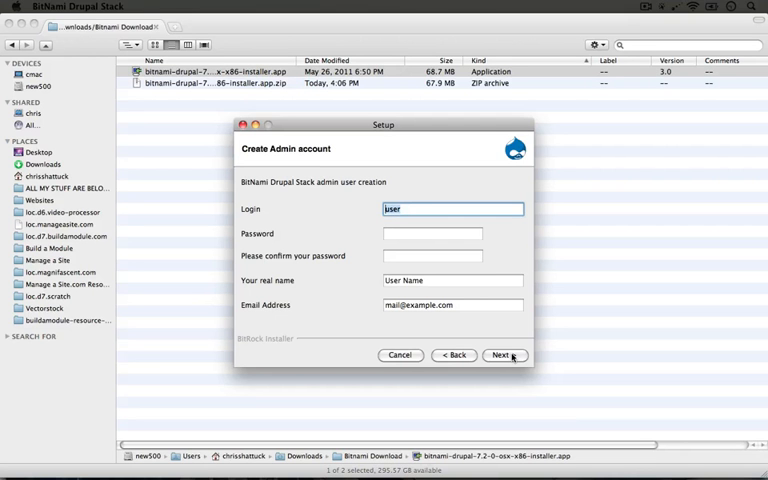
# Enter login admin, password and confirmation, real name and email, then submit
pyautogui.write('admin')
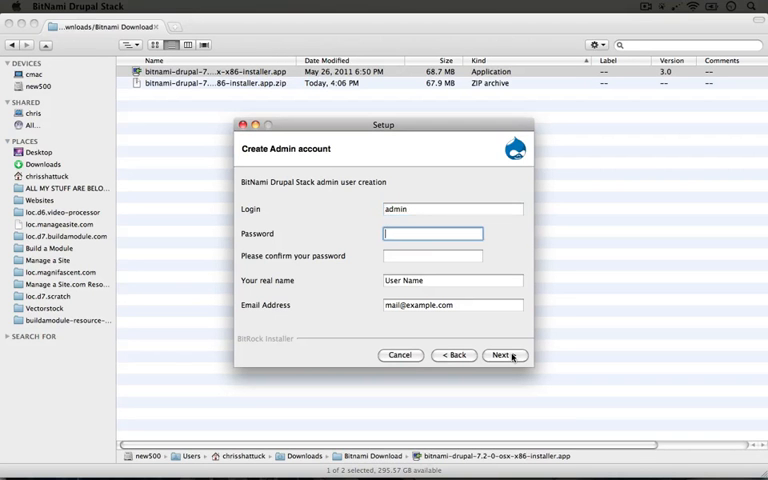
pyautogui.write('password')
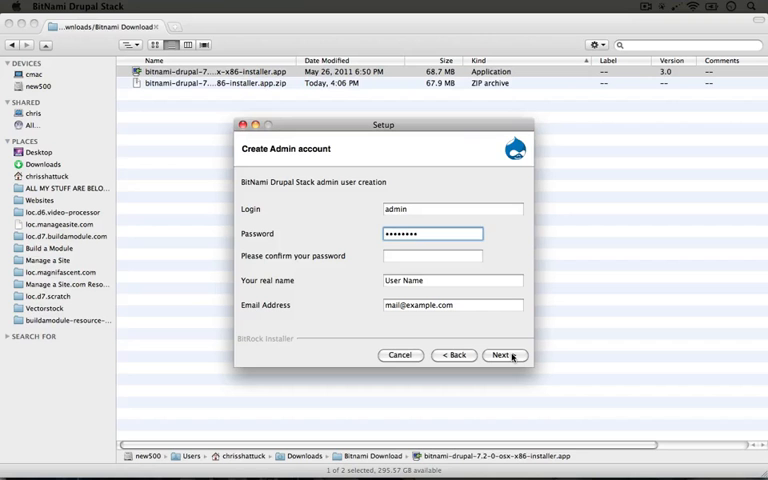
pyautogui.write('•••••')
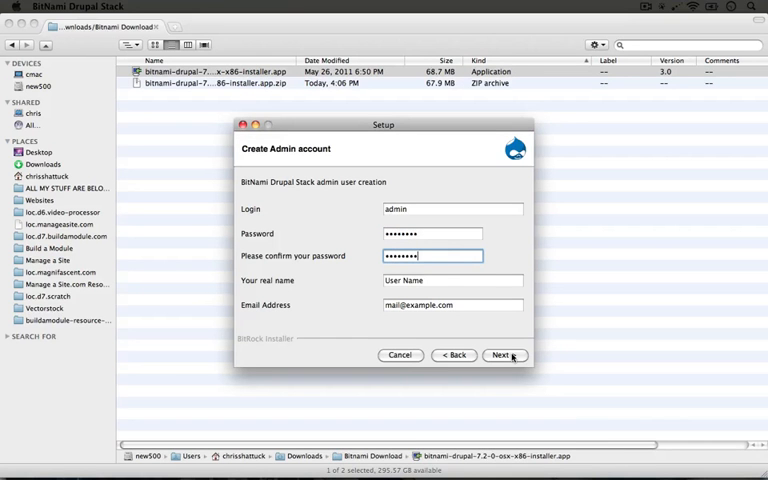
pyautogui.click(452, 280)
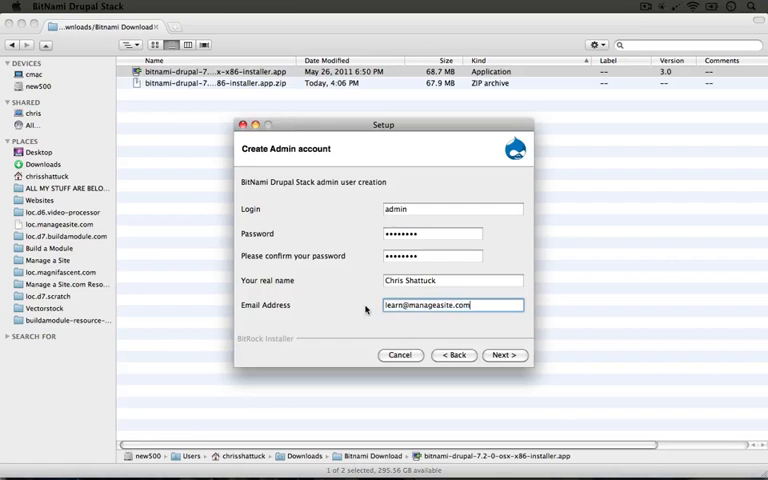
pyautogui.click(505, 355)
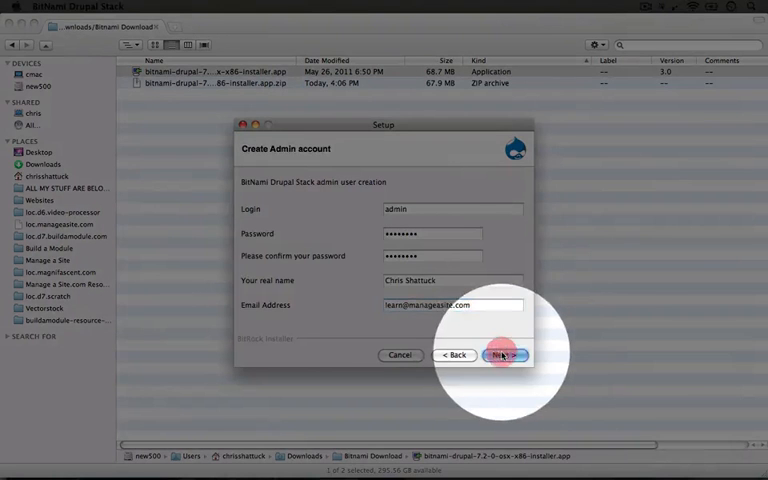
pyautogui.click(505, 355)
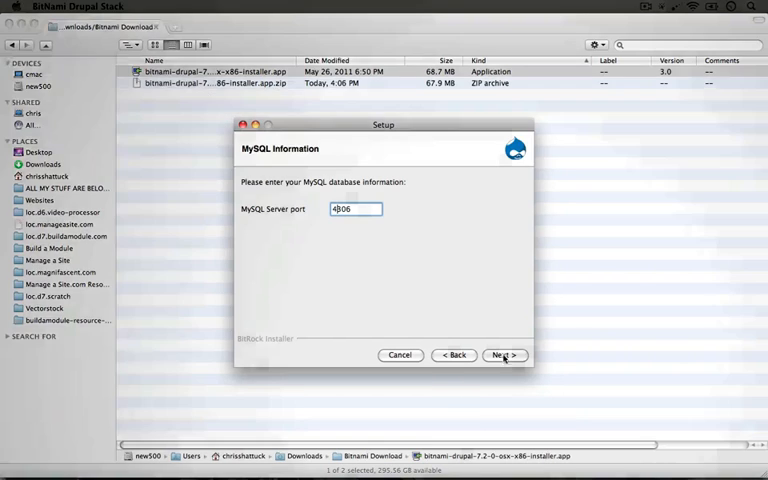
# Keep the default MySQL port, toggle Cloud Hosting, install, and finish with launch checked
pyautogui.click(504, 355)
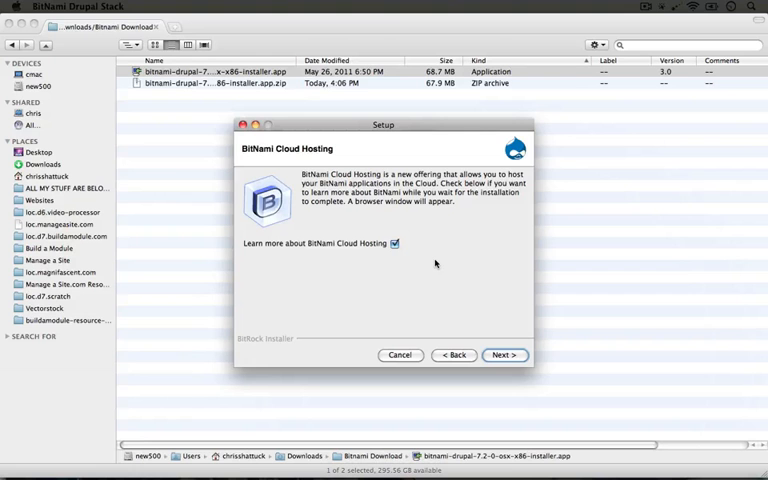
pyautogui.click(396, 243)
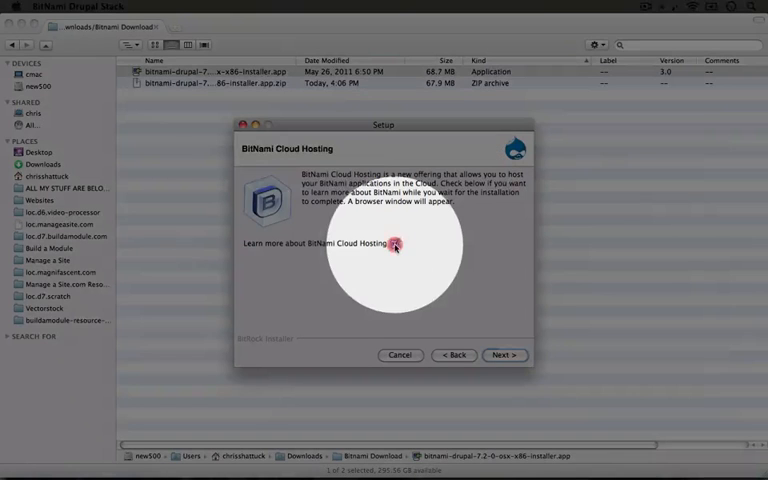
pyautogui.click(505, 355)
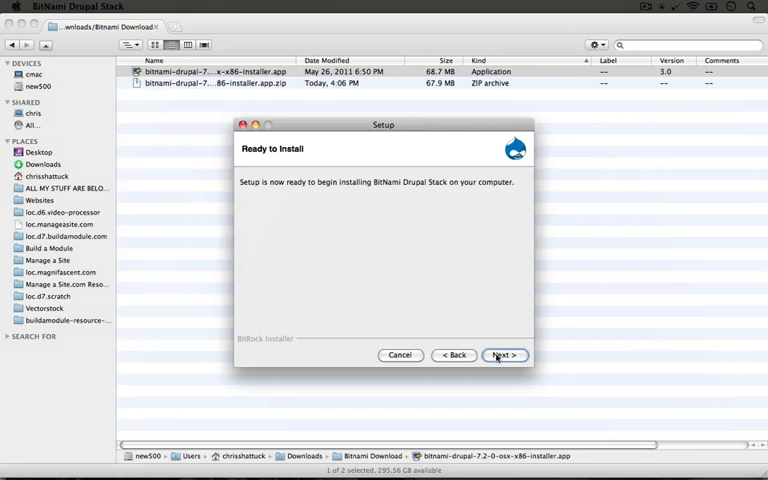
pyautogui.click(505, 355)
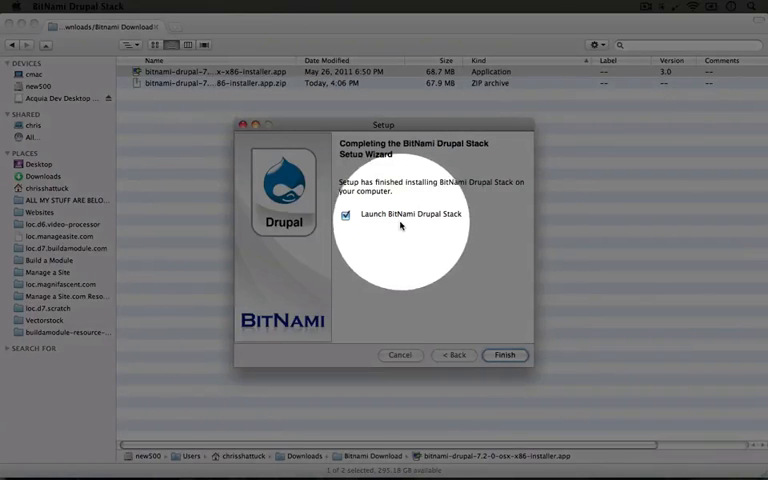
pyautogui.moveTo(433, 232)
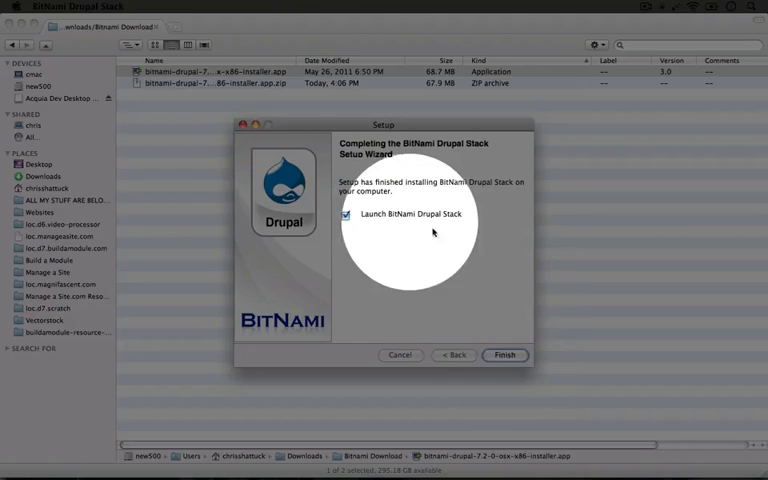
pyautogui.click(504, 355)
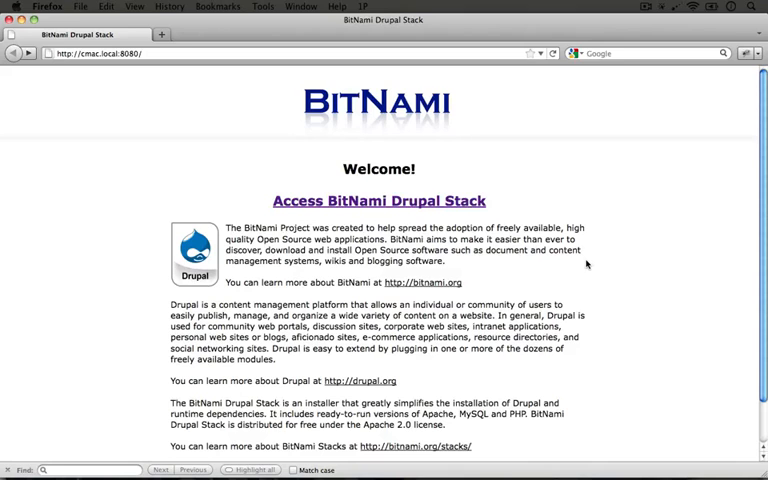
# Open 'Access BitNami Drupal Stack' and log in with the admin username and password
pyautogui.click(381, 201)
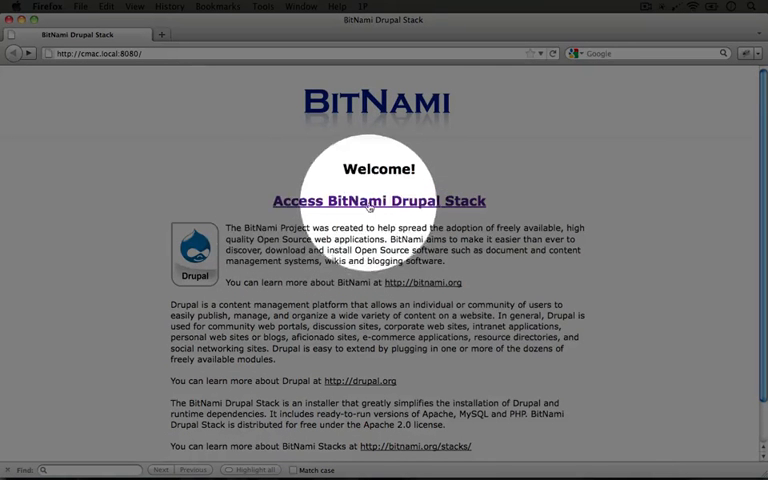
pyautogui.click(384, 201)
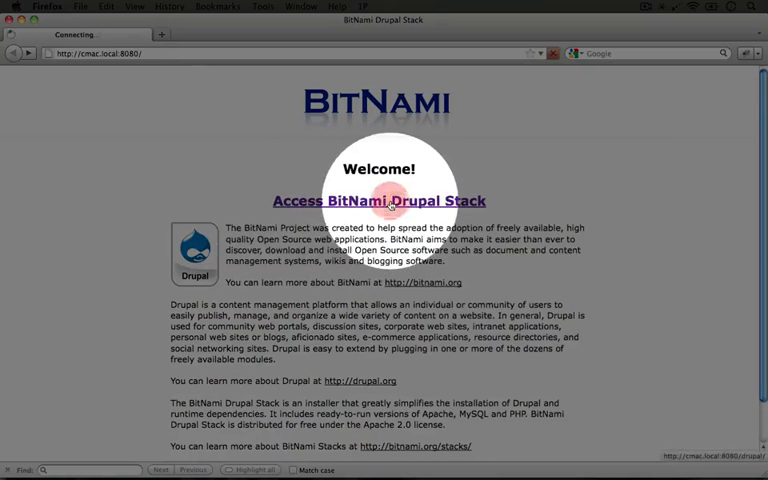
pyautogui.click(381, 200)
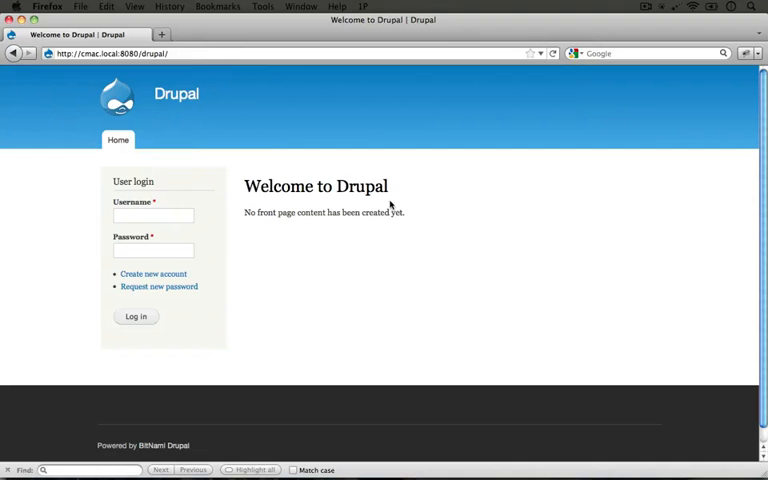
pyautogui.moveTo(278, 141)
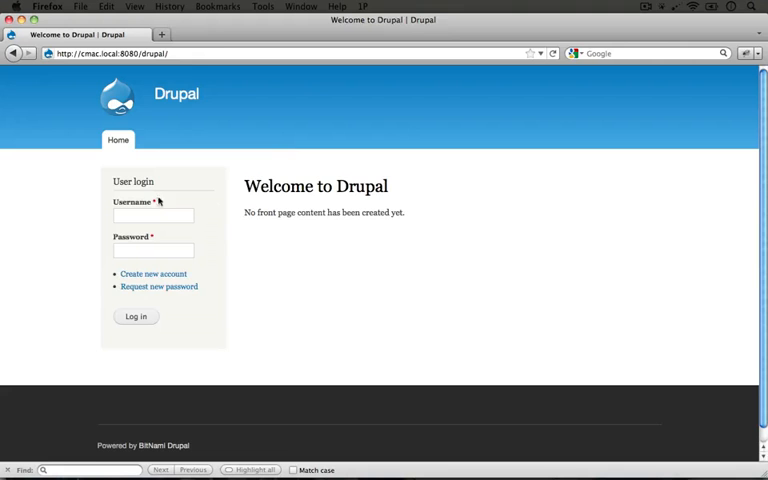
pyautogui.click(135, 316)
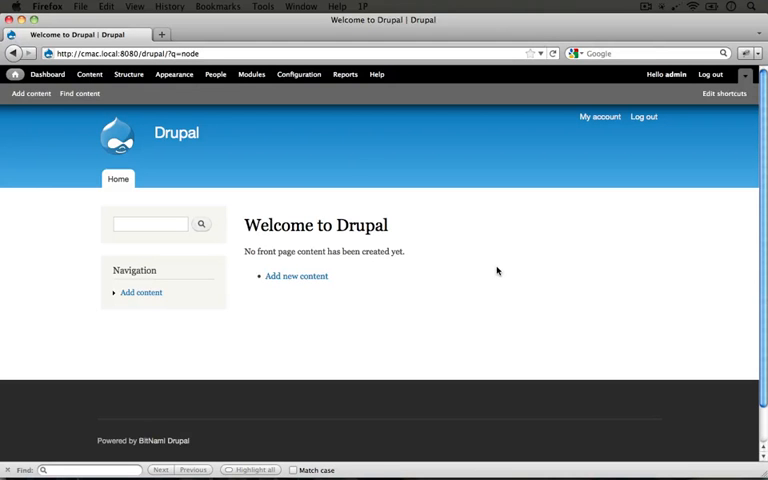
pyautogui.moveTo(354, 156)
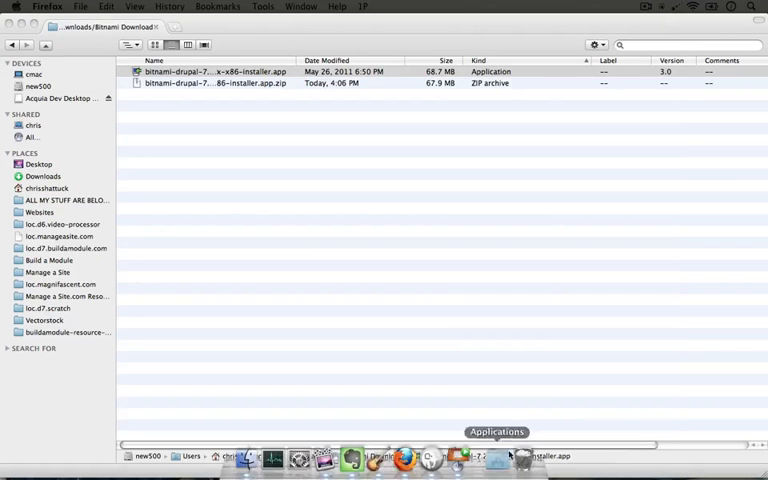
# Launch control.app from Applications > bitnami-drupal-7.2.0 and Start All servers
pyautogui.click(497, 458)
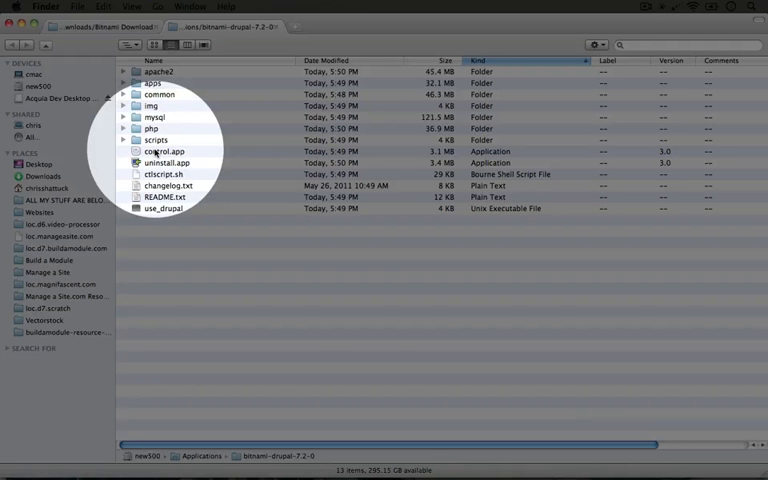
pyautogui.click(165, 151)
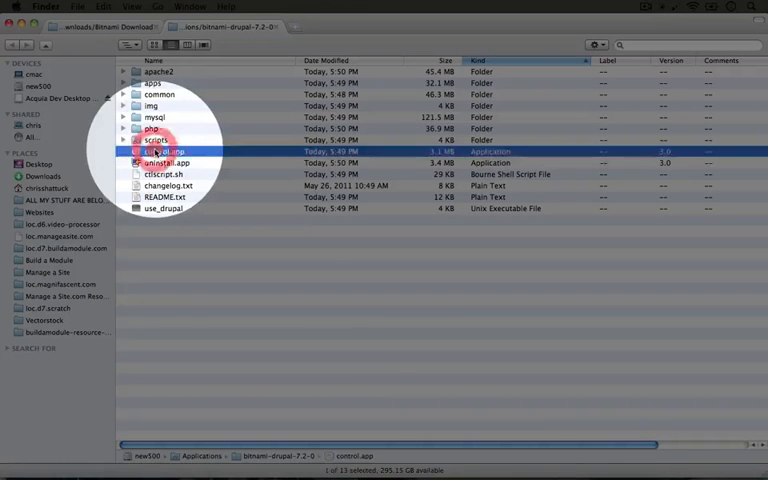
pyautogui.doubleClick(160, 151)
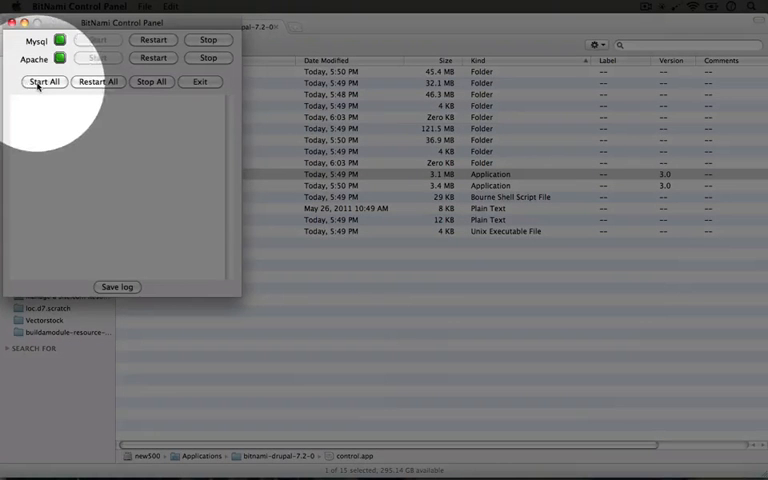
pyautogui.click(43, 81)
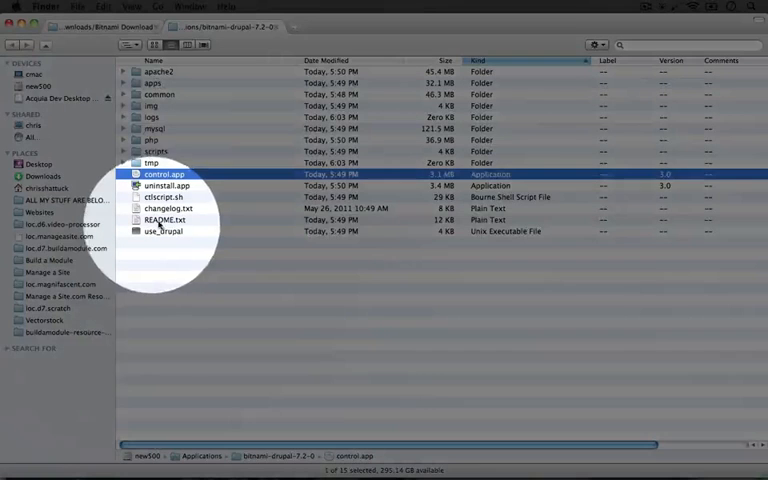
# Open README.txt in TextEdit and scroll to section 5 on starting and stopping
pyautogui.doubleClick(165, 219)
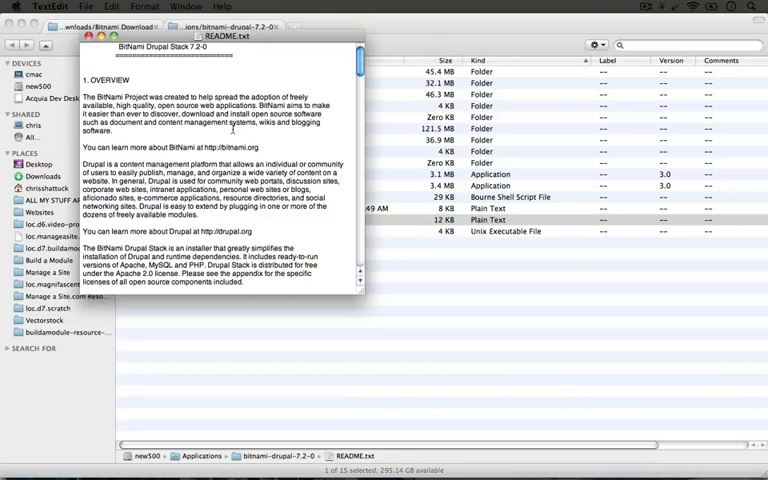
pyautogui.scroll(-3)
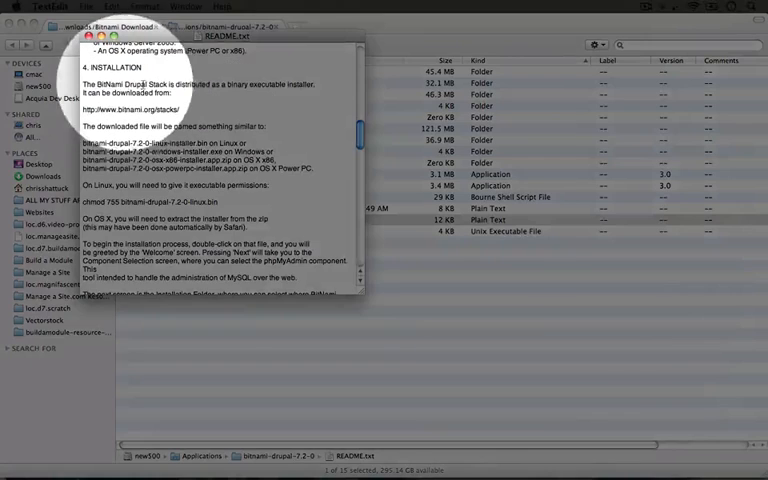
pyautogui.scroll(-3)
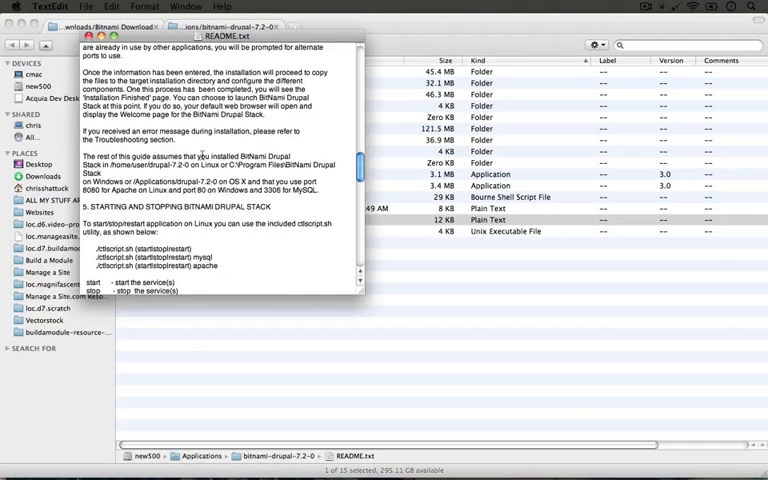
pyautogui.scroll(-3)
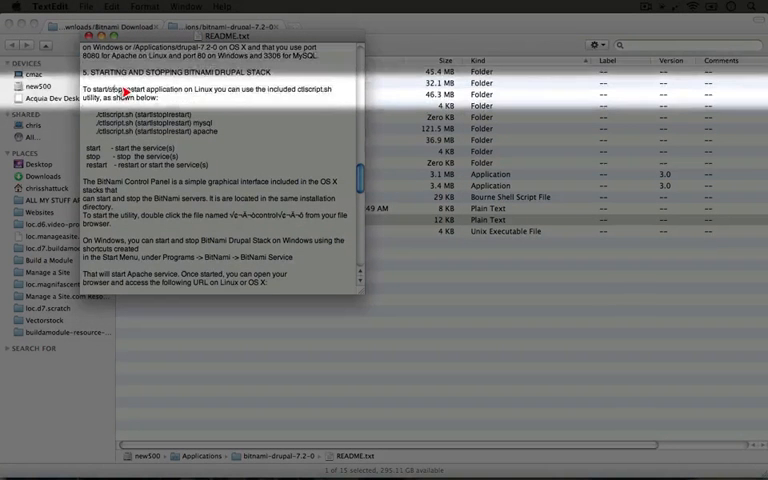
pyautogui.scroll(-3)
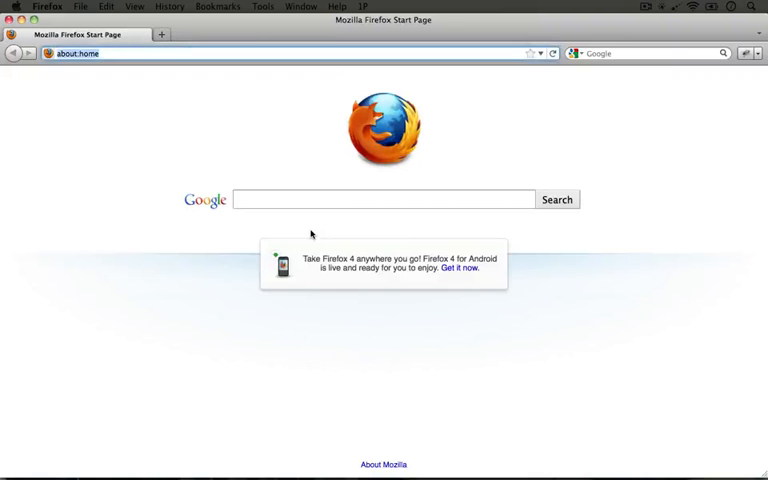
pyautogui.write('http://127.0.0.1:8080/drupal/')
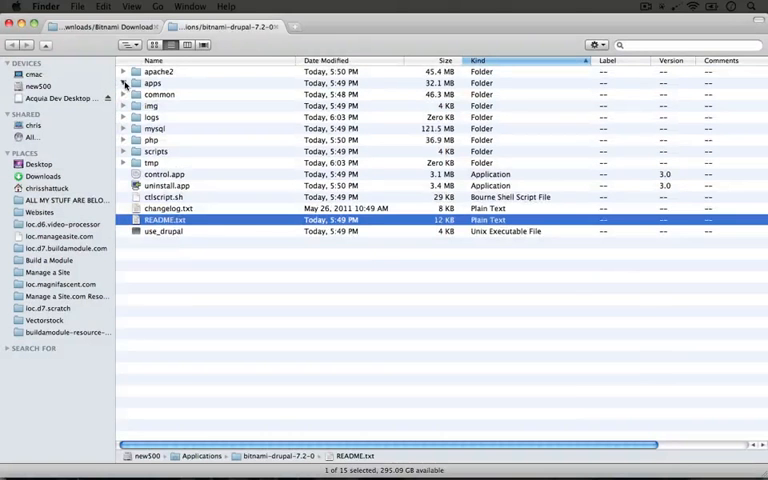
# Expand apps, drupal and htdocs in list view, then select htdocs
pyautogui.click(123, 83)
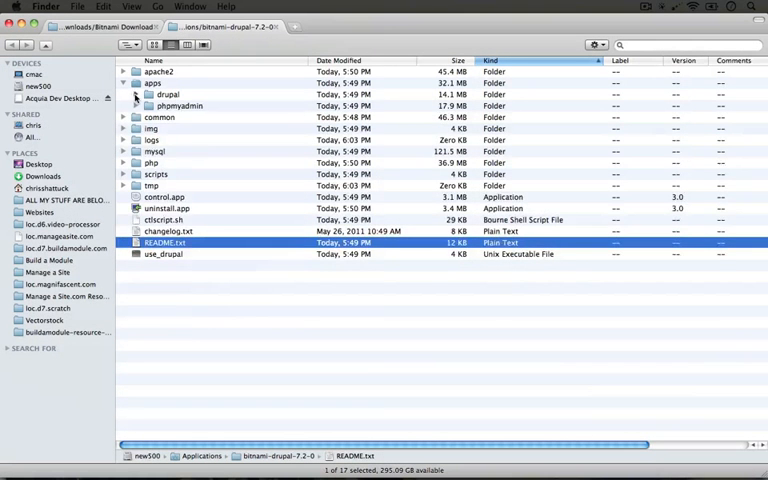
pyautogui.click(136, 94)
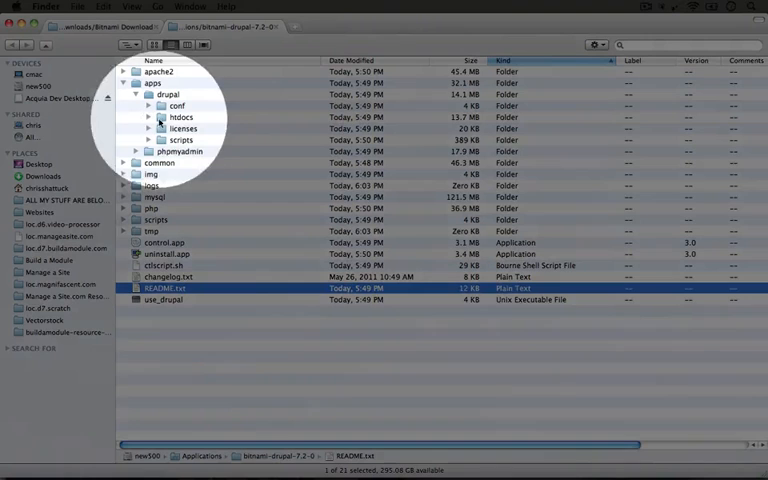
pyautogui.click(160, 117)
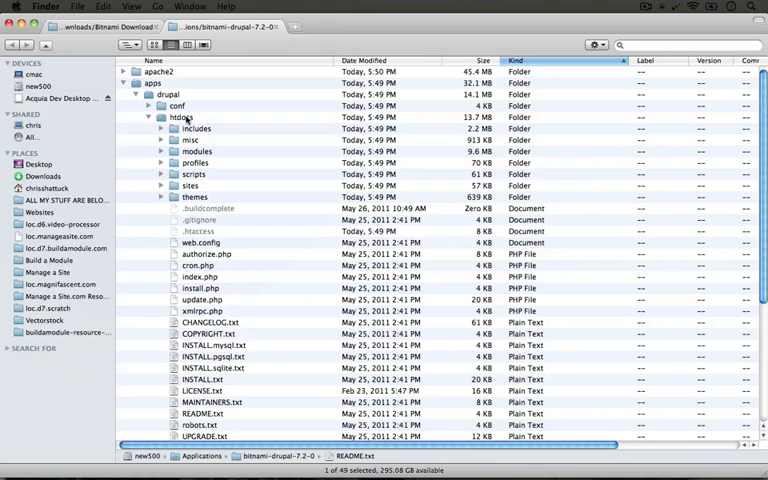
pyautogui.click(182, 117)
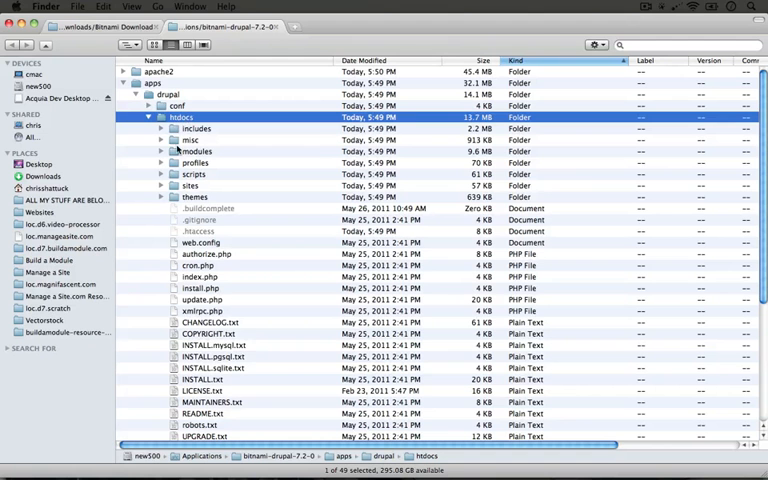
pyautogui.moveTo(145, 338)
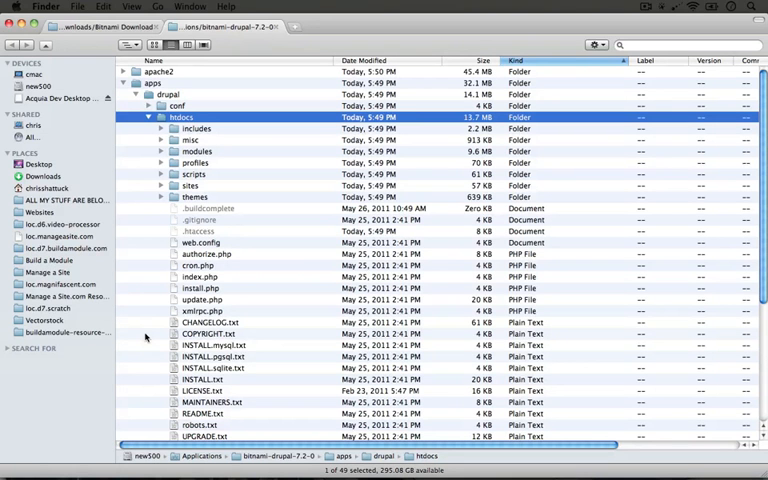